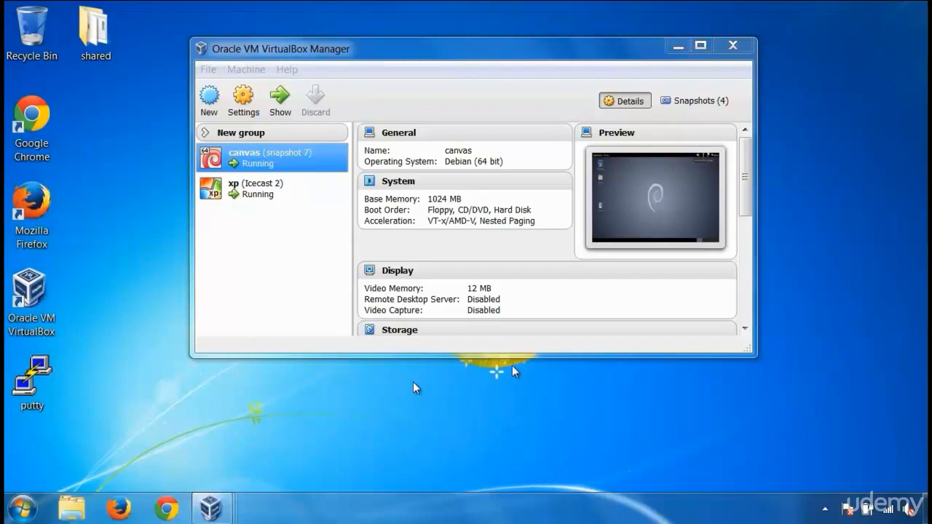
- Bring up the Windows XP VM, launch Icecast2 and start its streaming server
click(255, 186)
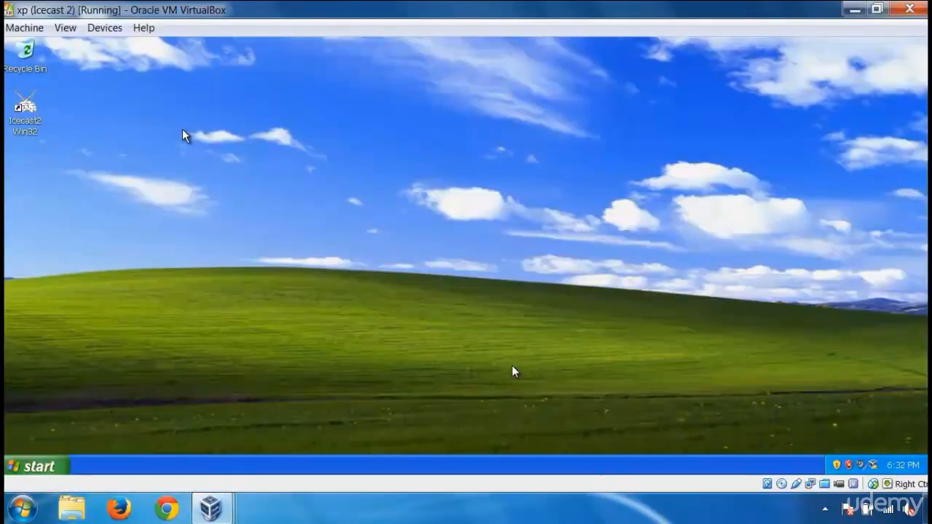
double_click(24, 107)
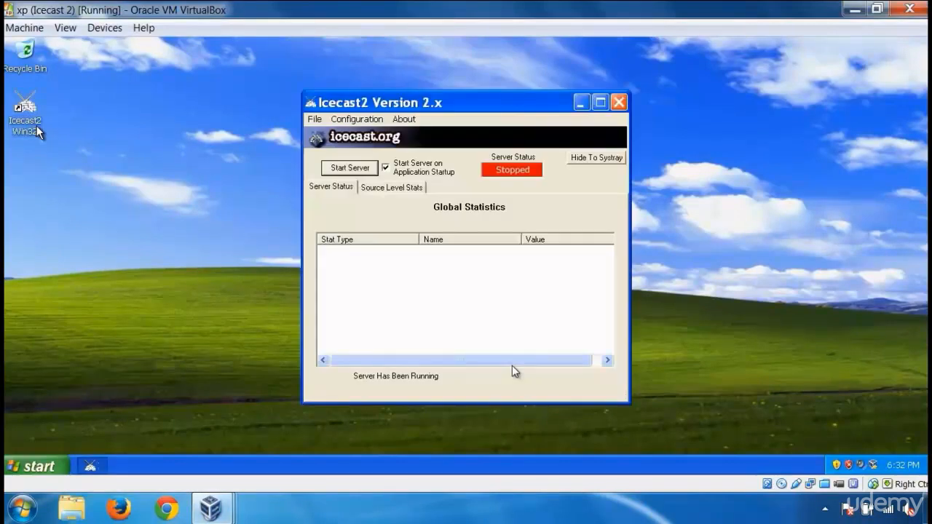
click(349, 168)
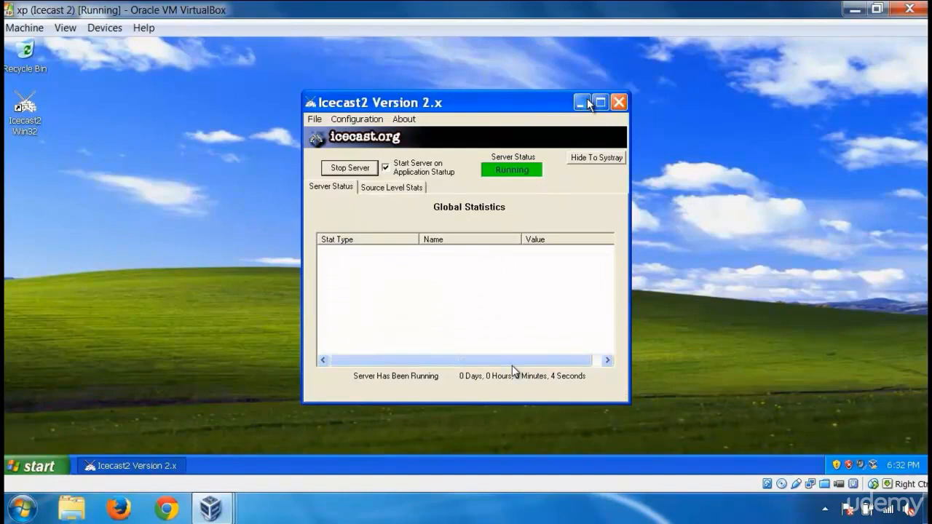
click(583, 102)
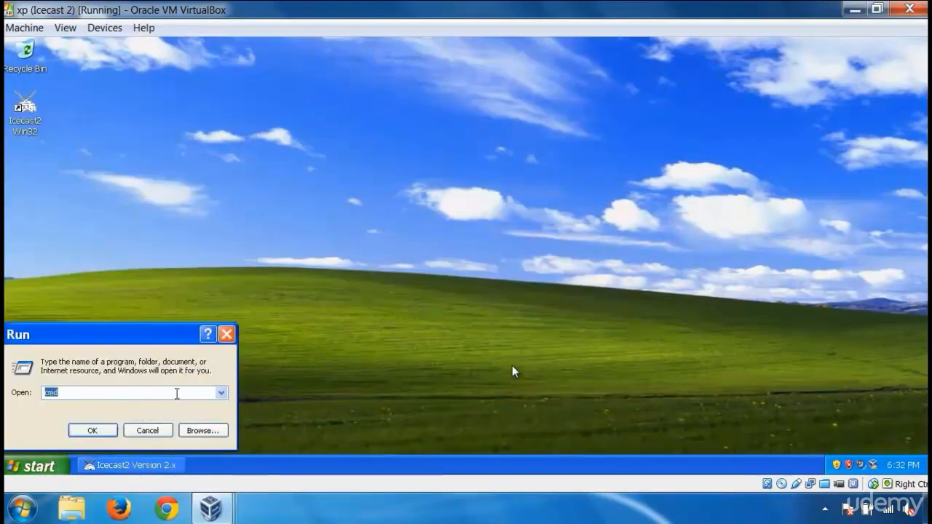
- Run cmd and check the XP machine's IP address 192.168.56.103 with ipconfig
click(92, 431)
text(ipconfig)
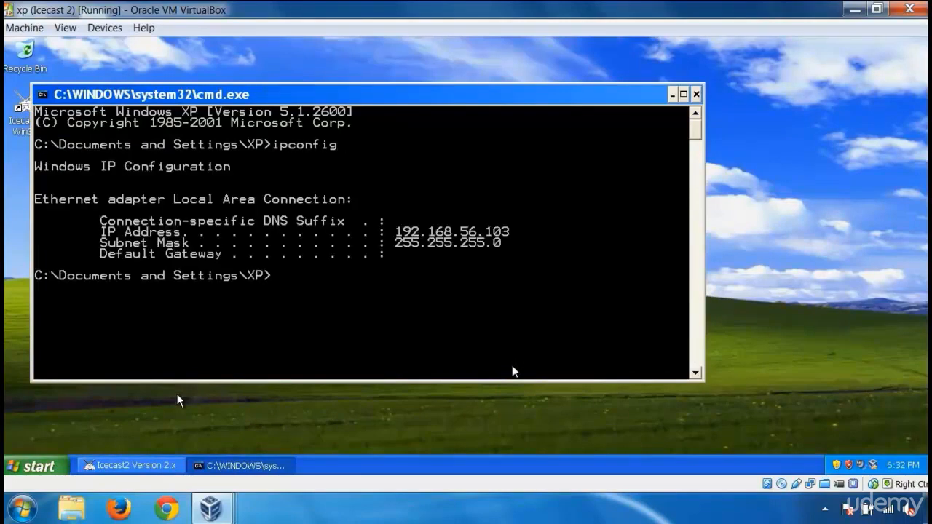
mouse_move(510, 245)
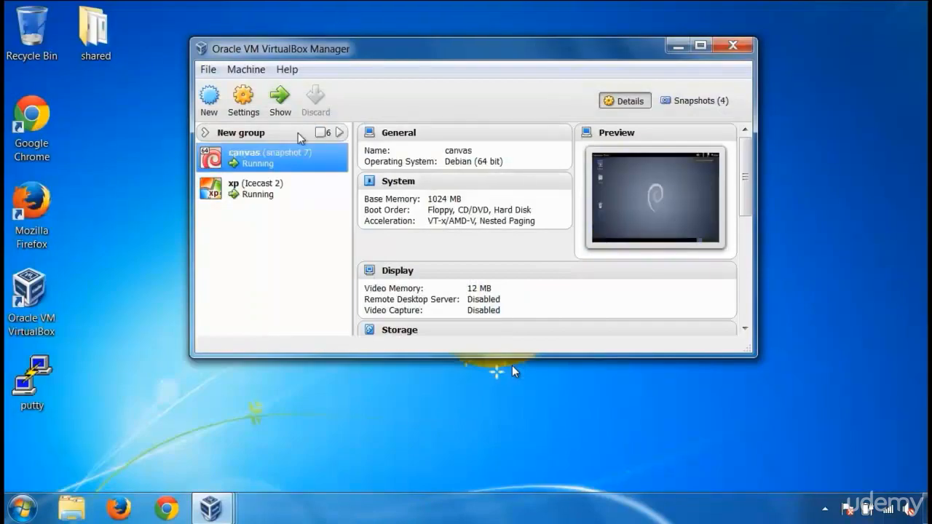
- Switch to the Debian canvas VM and start Immunity CANVAS from a terminal
click(279, 100)
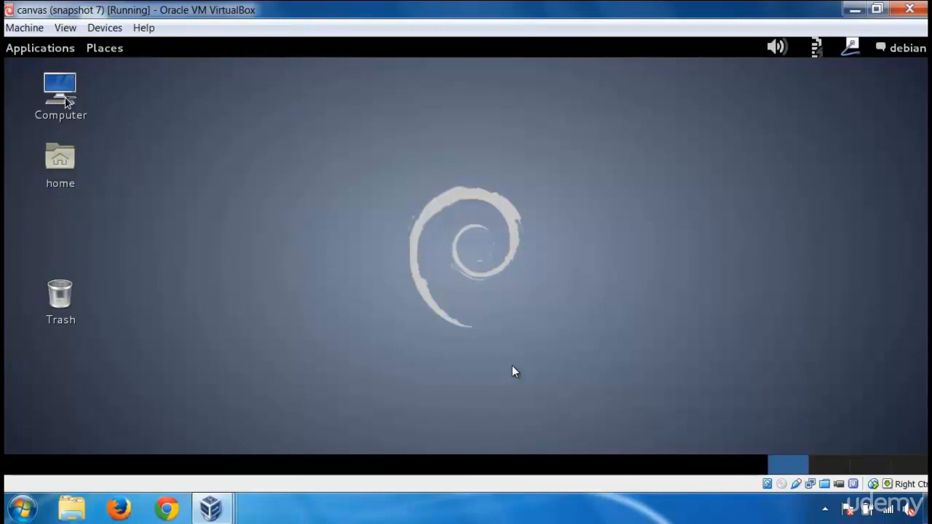
click(40, 46)
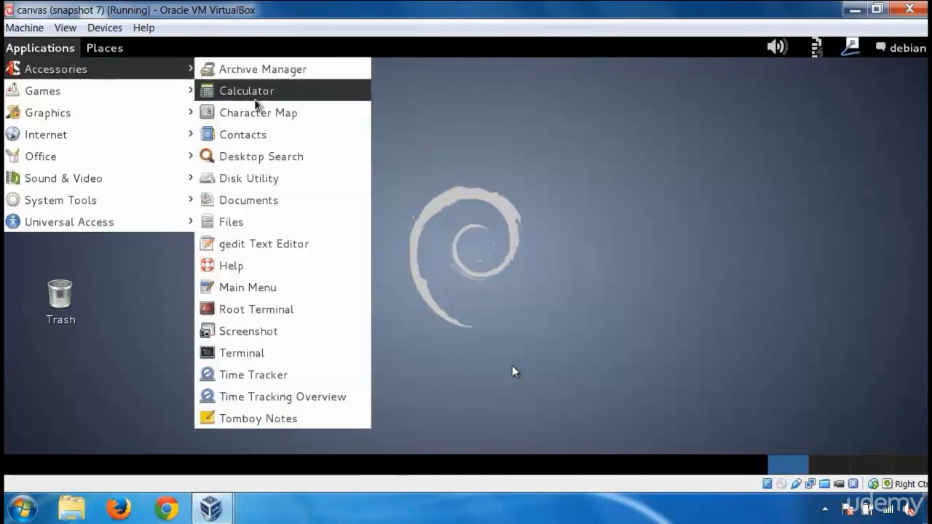
click(241, 354)
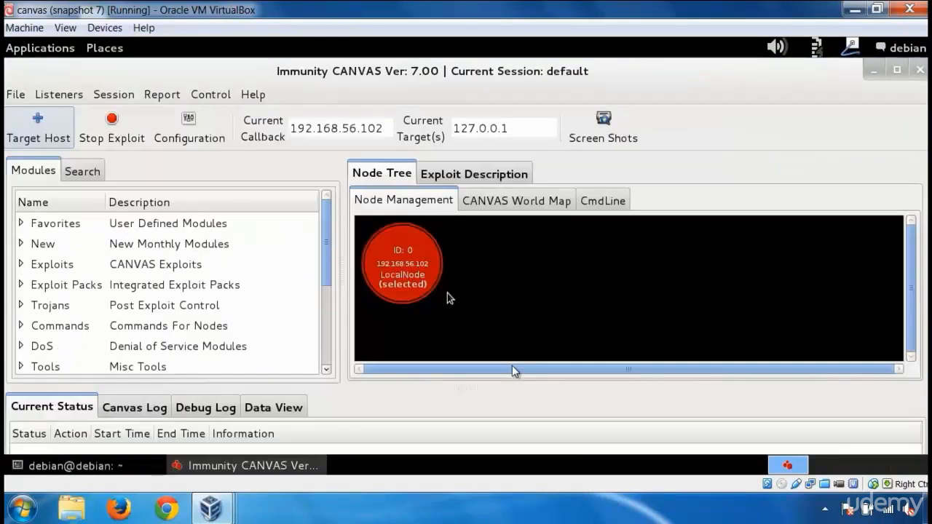
- Add 192.168.56.103 as the current target host
click(38, 129)
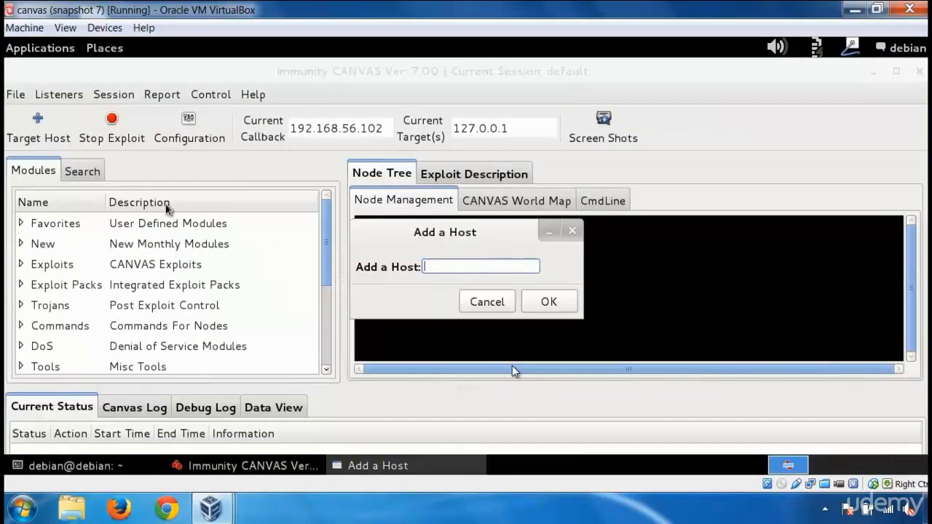
text(192.168.56.1)
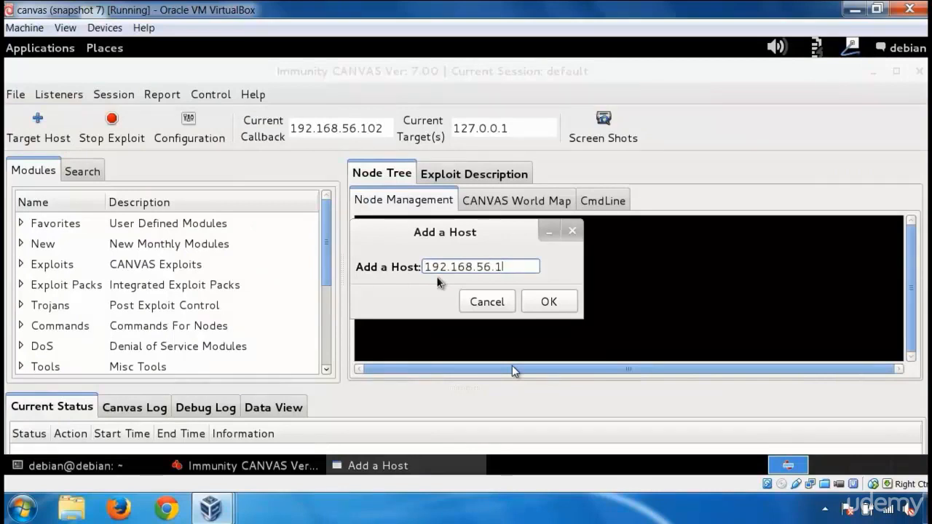
click(548, 301)
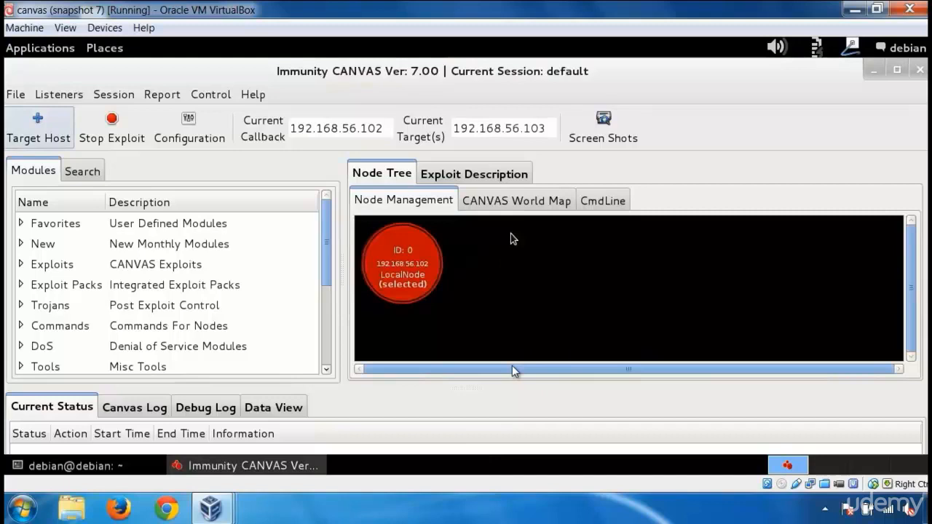
triple_click(503, 128)
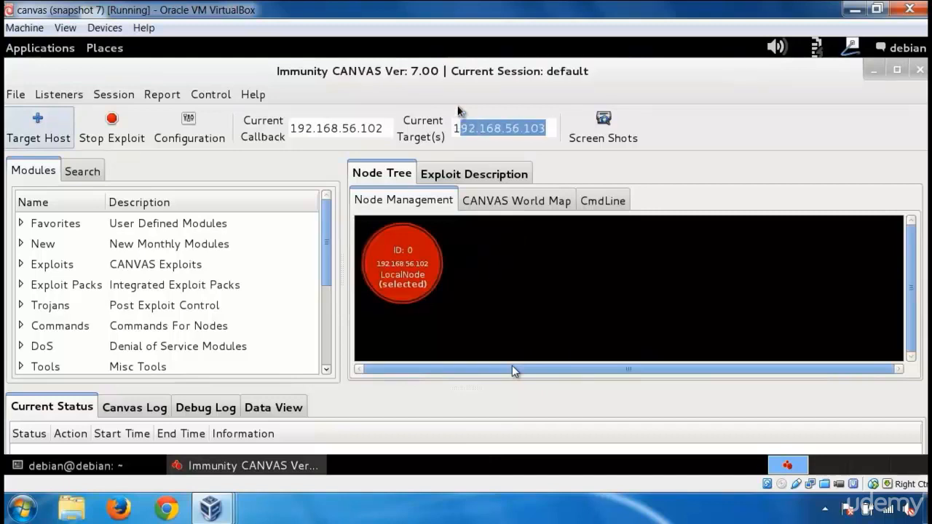
- Find portscan under Recon modules and bring up its SYN scan settings for 192.168.56.103
click(49, 305)
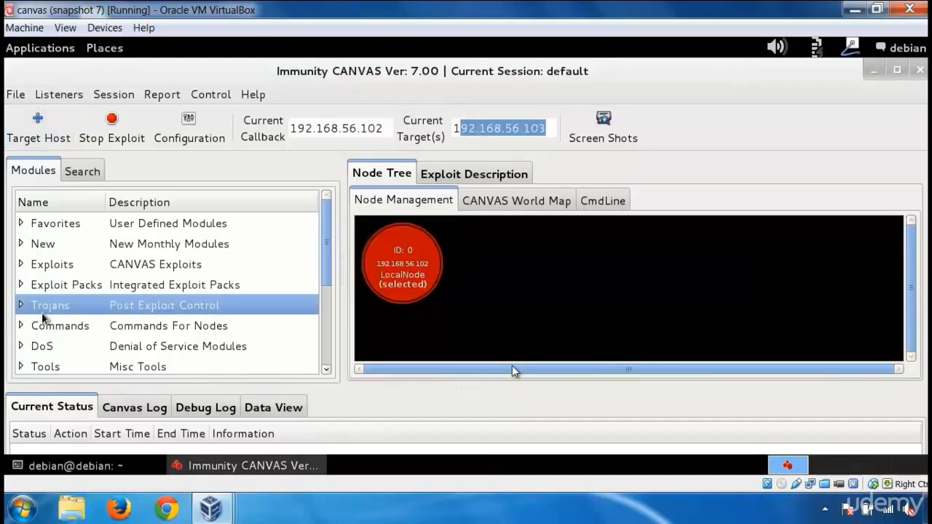
scroll(down, 3)
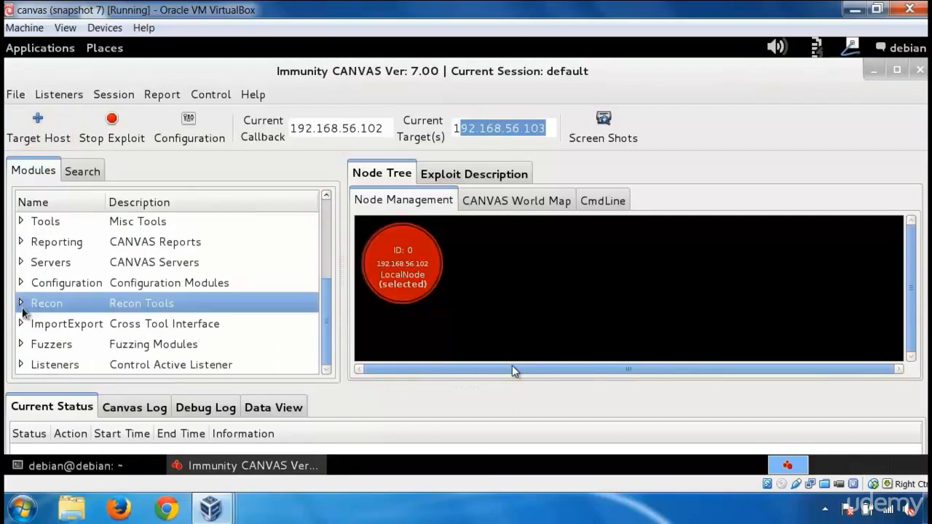
click(20, 303)
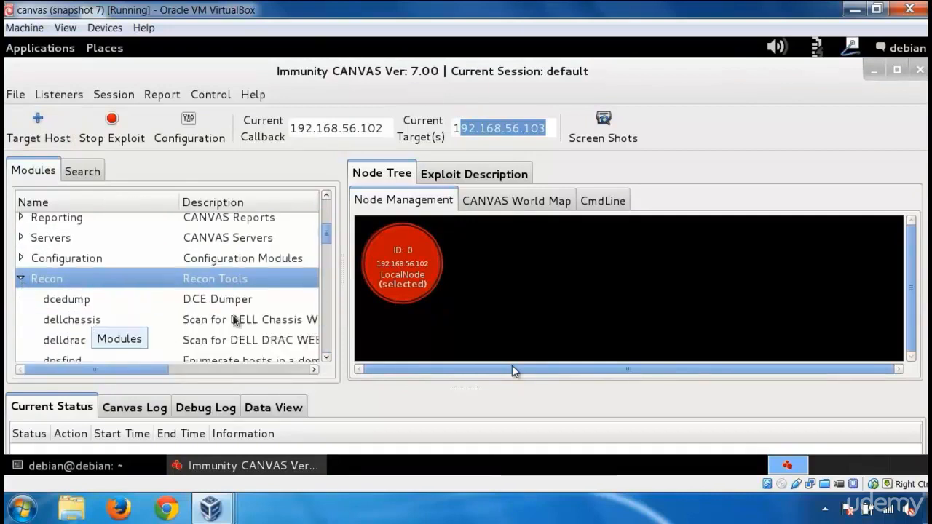
scroll(down, 3)
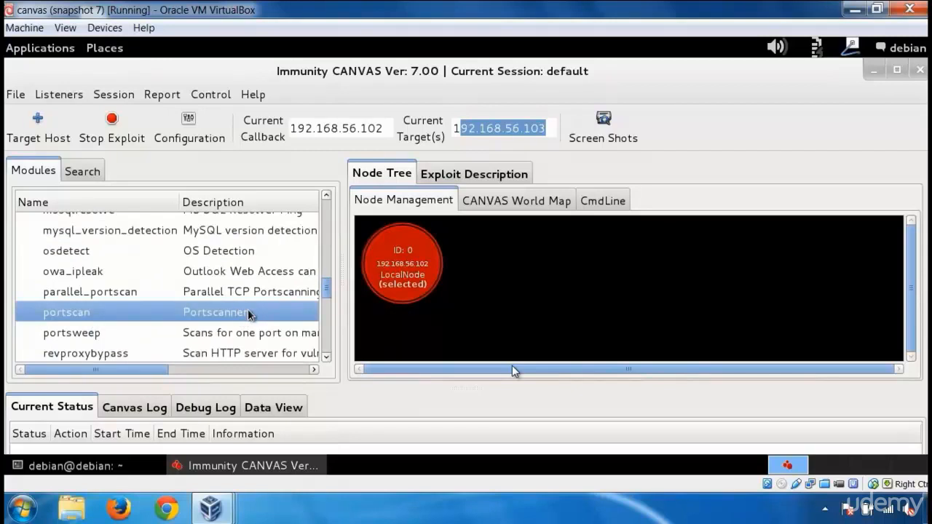
double_click(67, 312)
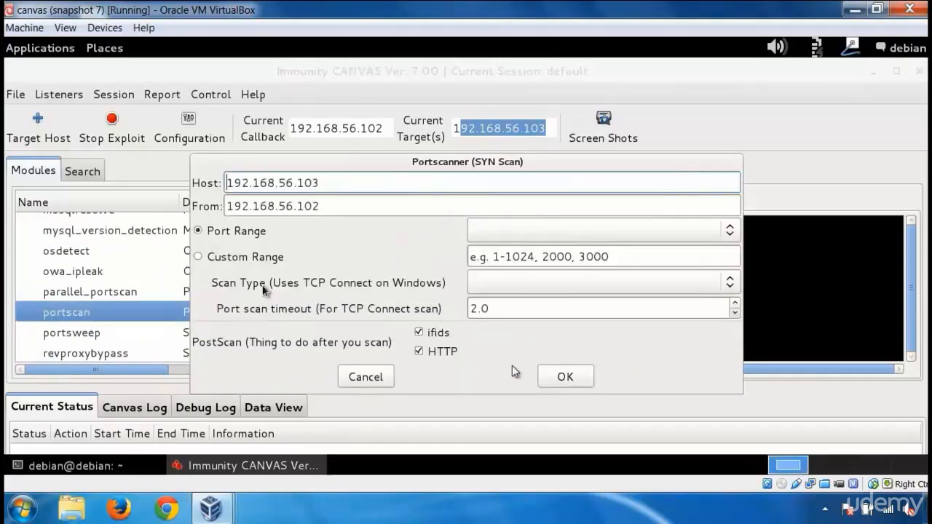
- Launch the port scan with custom range 80,8080,8000,21-25
click(198, 256)
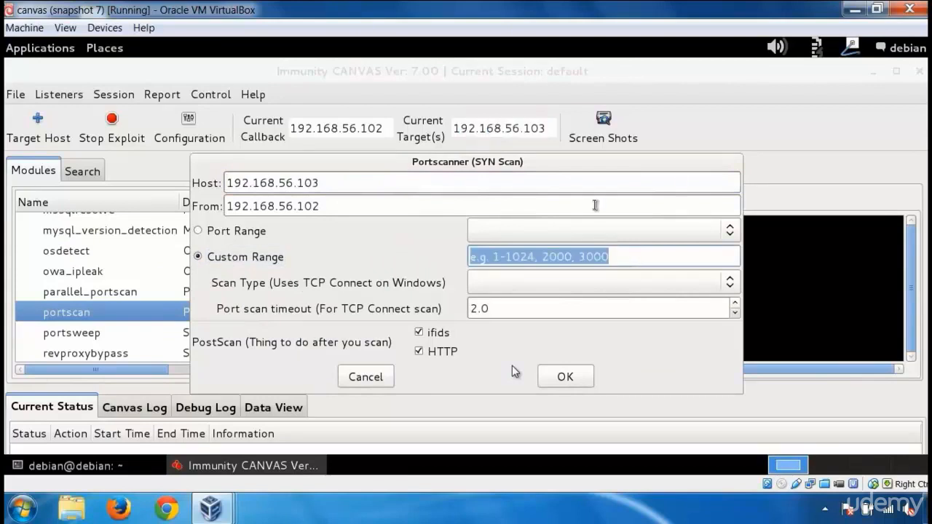
text(80,8080,8000)
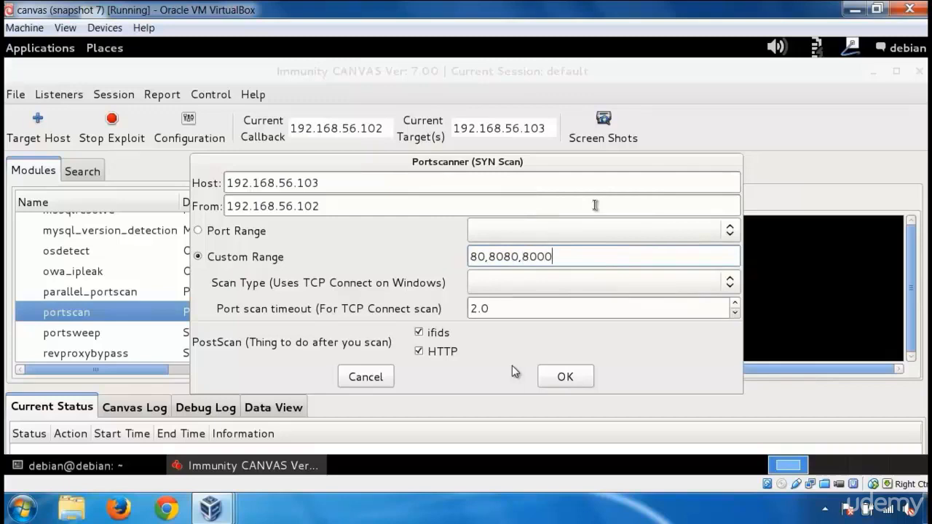
text(,21-2)
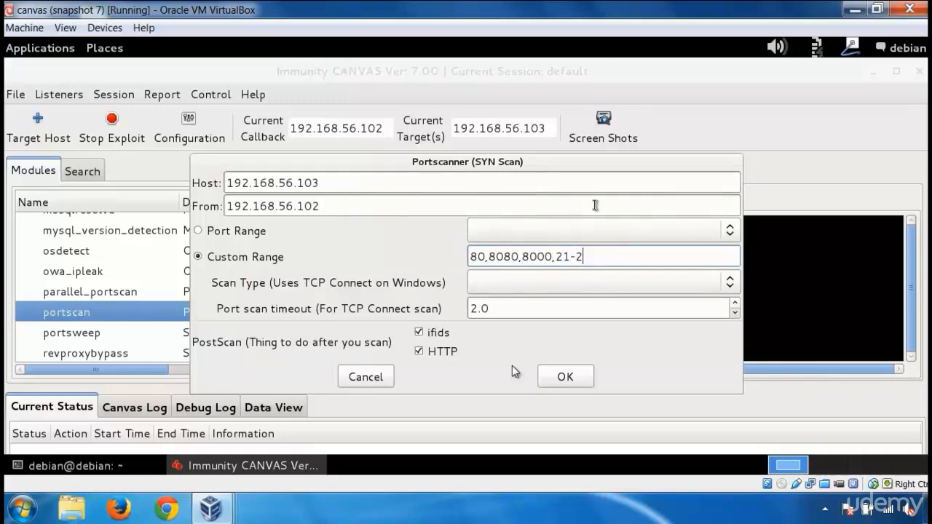
text(5)
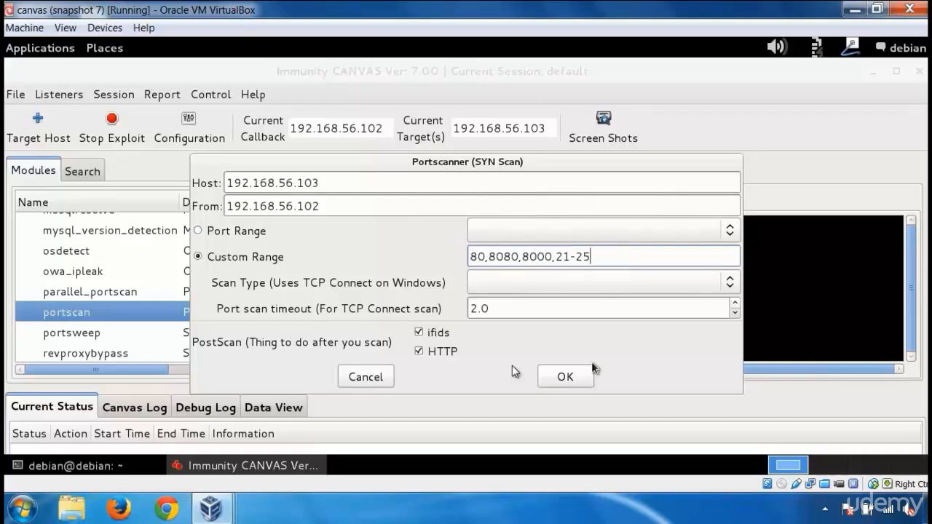
click(565, 376)
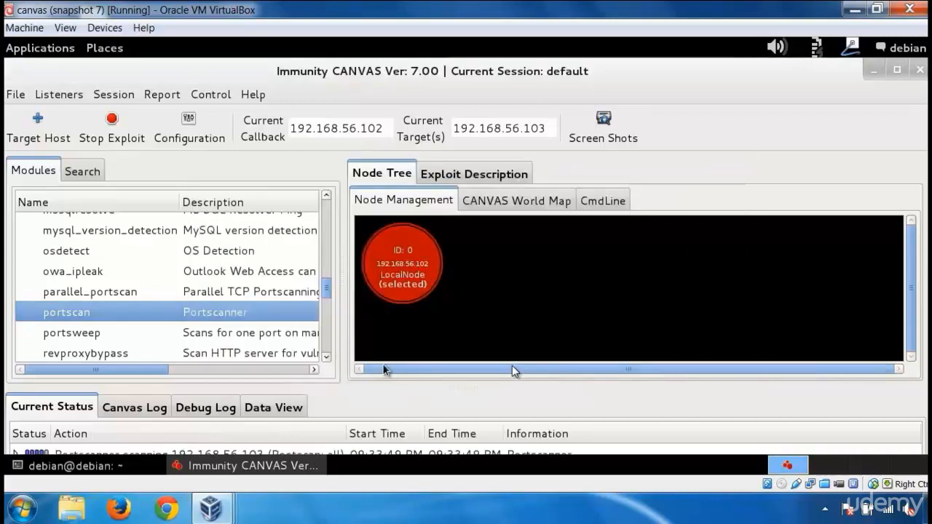
- Read the portscan log showing port 8000 open, then close it
drag(478, 390, 478, 365)
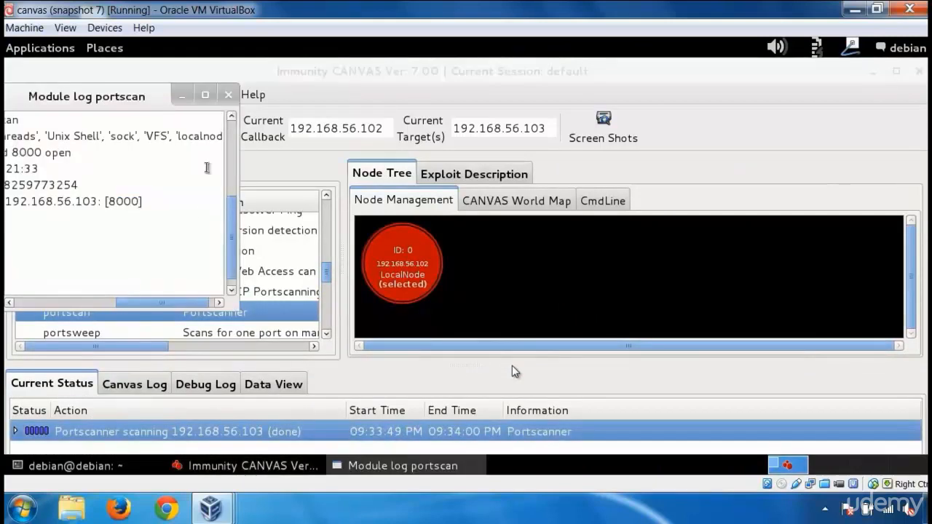
click(204, 93)
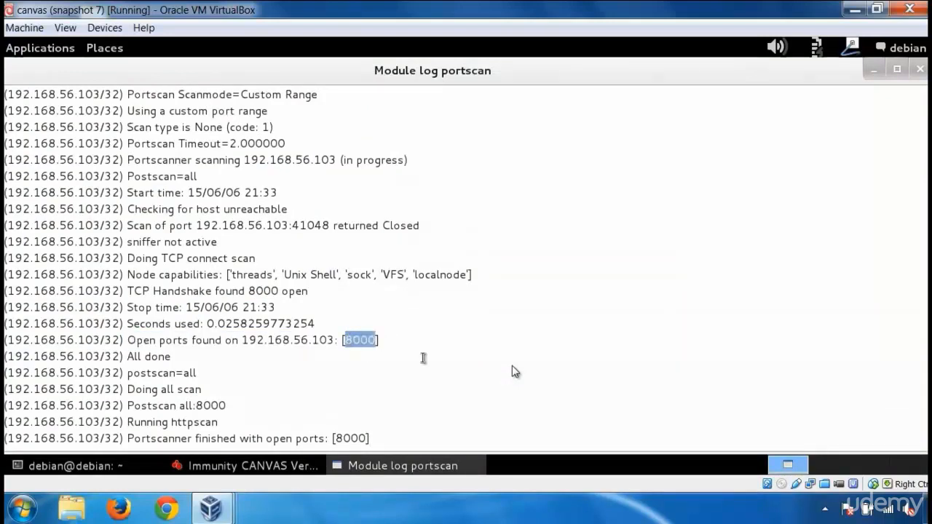
click(245, 466)
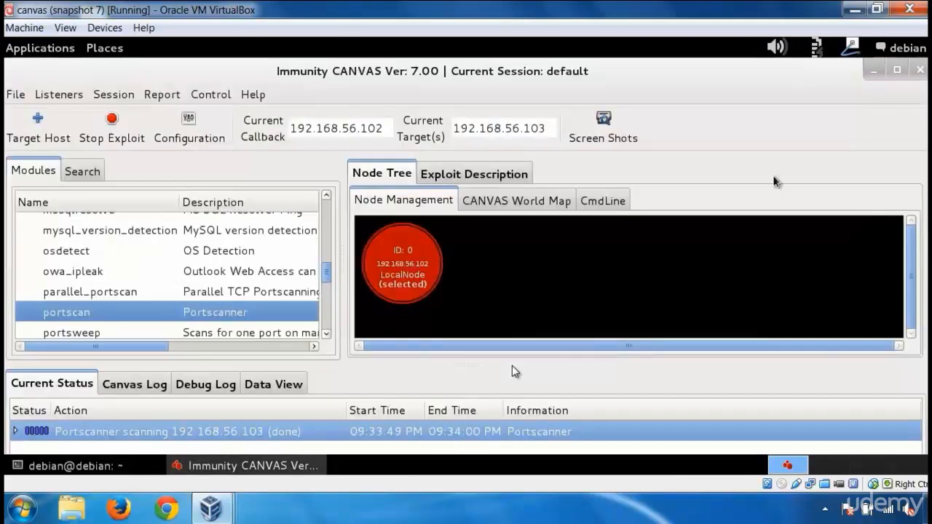
- Run osdetect against 192.168.56.103, ignoring previous findings
scroll(up, 3)
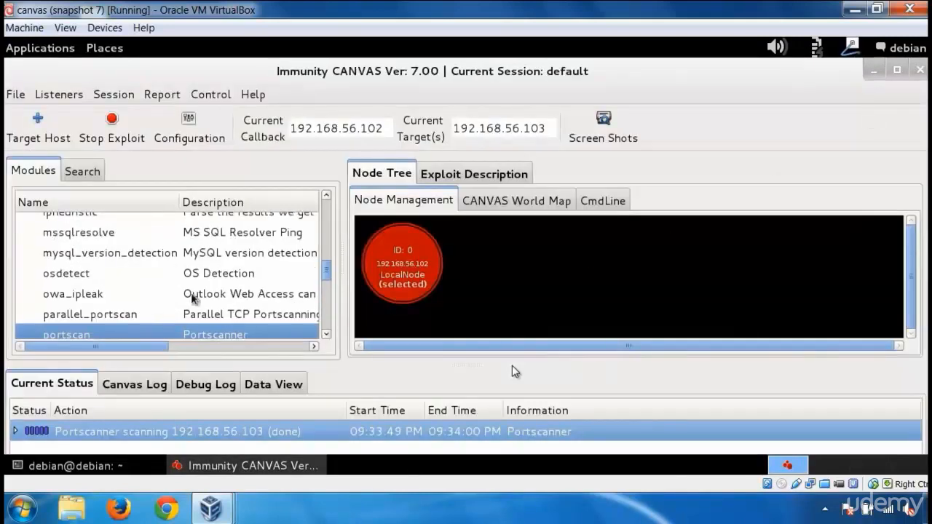
double_click(65, 274)
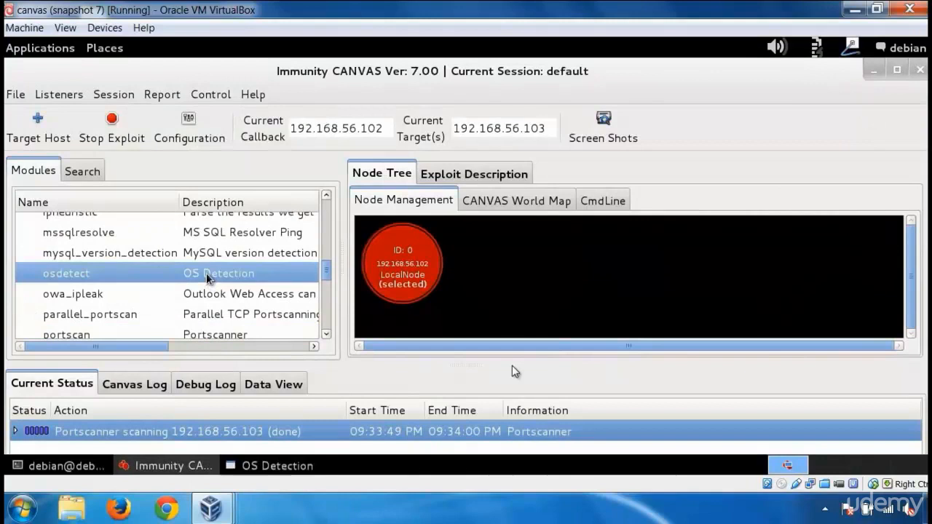
double_click(65, 273)
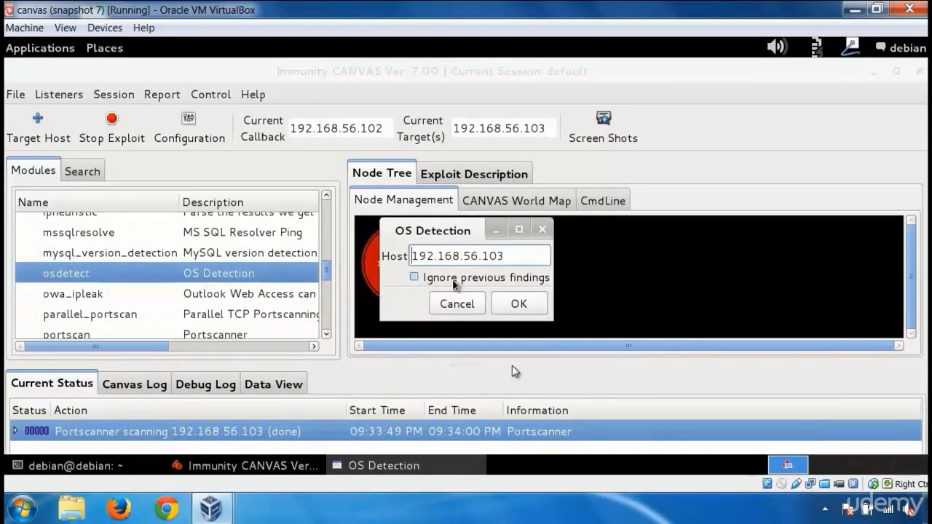
click(413, 277)
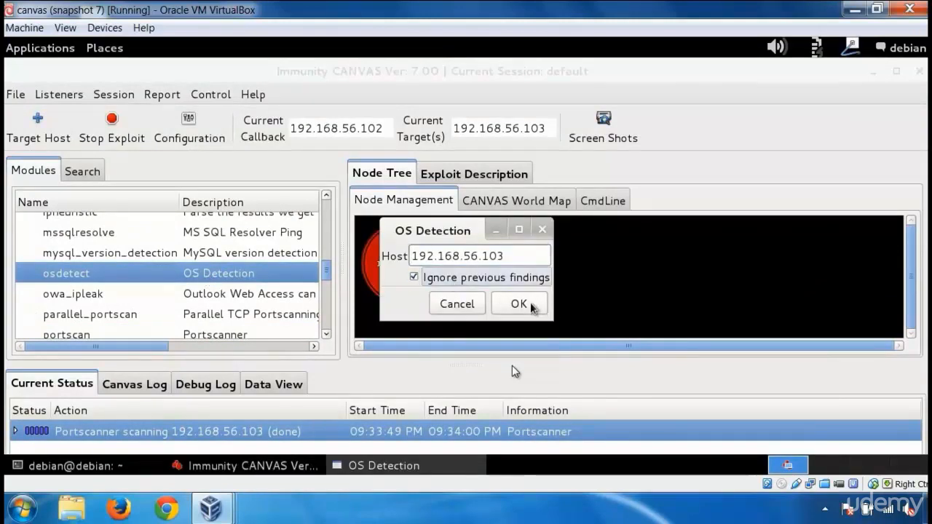
click(518, 305)
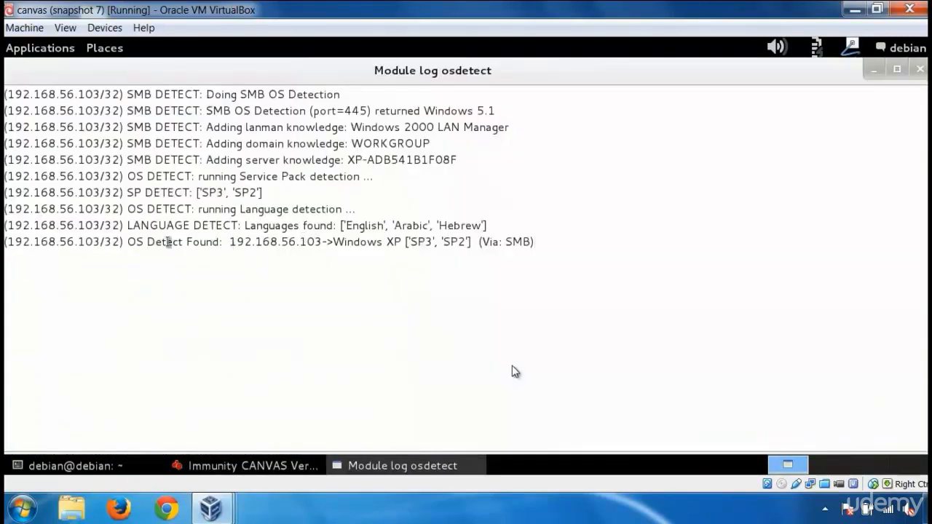
- Highlight the Windows XP SP3/SP2 result line in the osdetect log and close it
drag(128, 242, 402, 242)
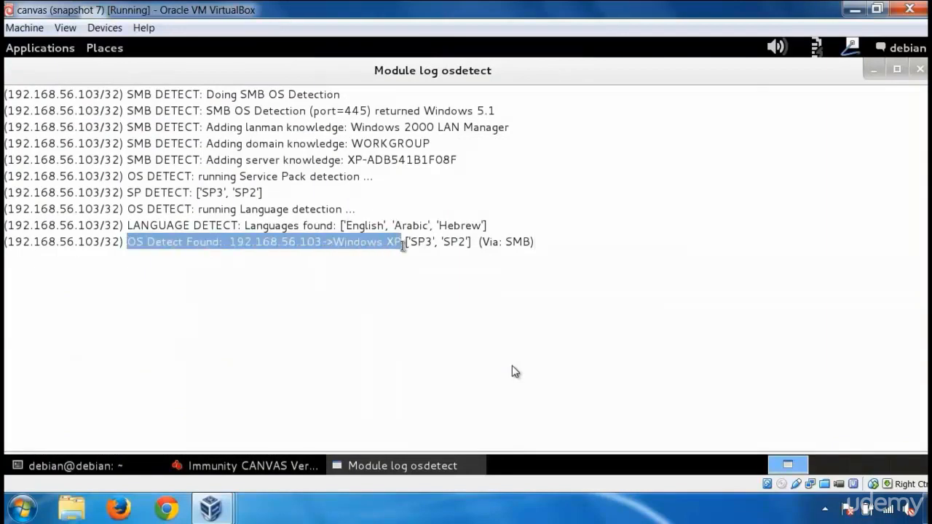
click(681, 213)
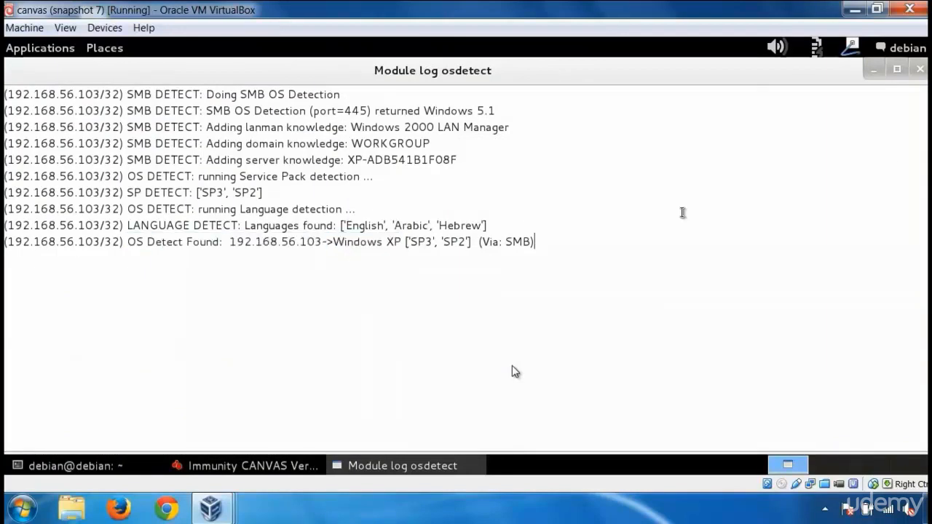
click(247, 466)
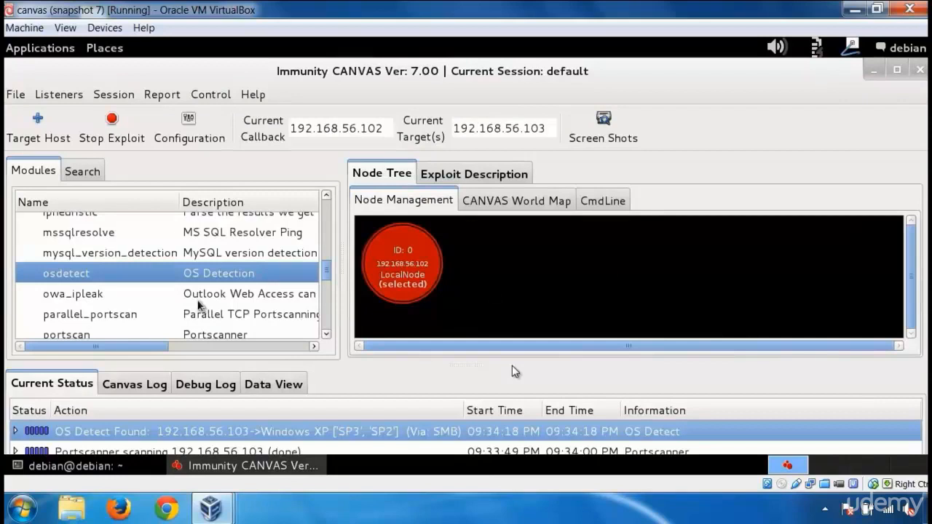
- Select the telnetbanner module and read its exploit description
scroll(down, 3)
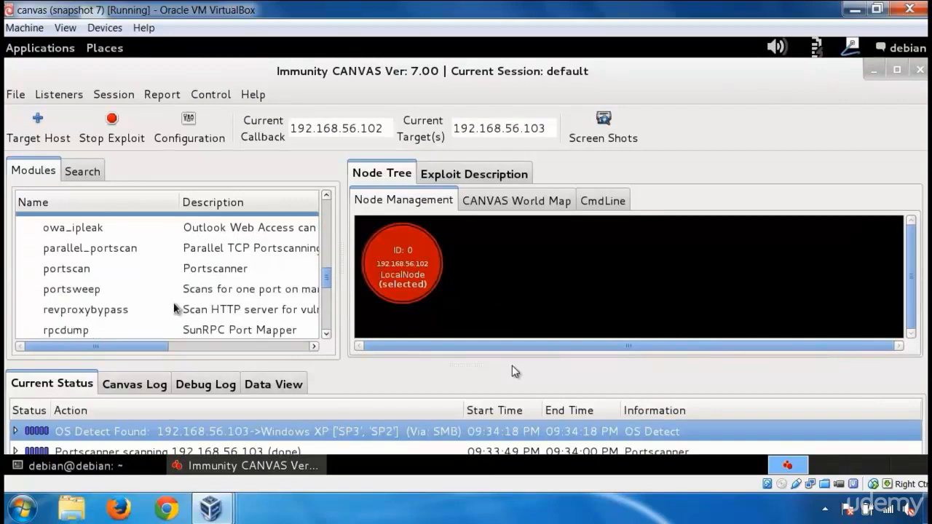
scroll(down, 3)
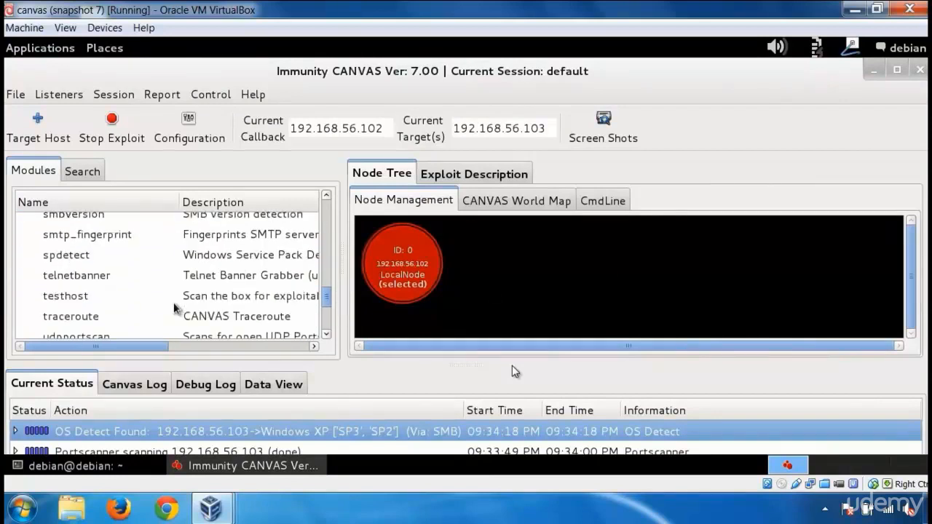
click(75, 275)
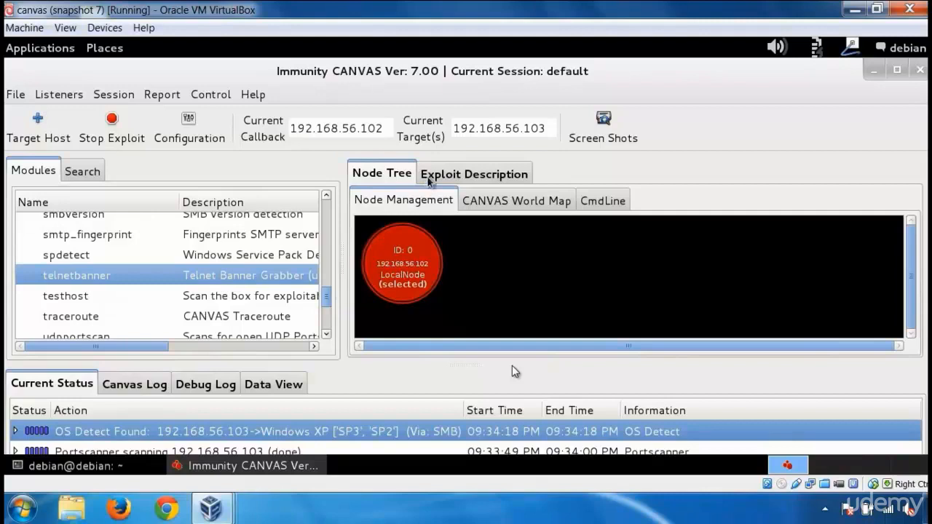
click(475, 173)
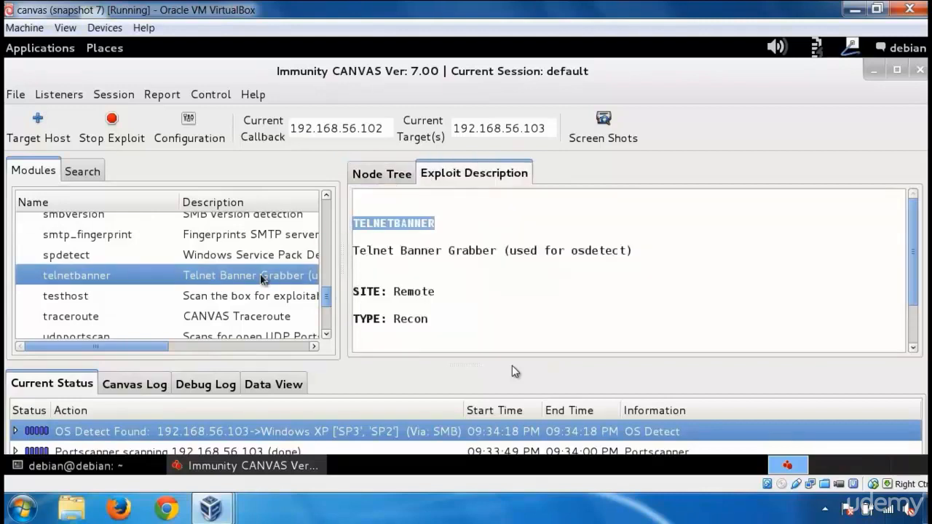
- Run the telnet banner grab against 192.168.56.103 on port 8000
double_click(76, 275)
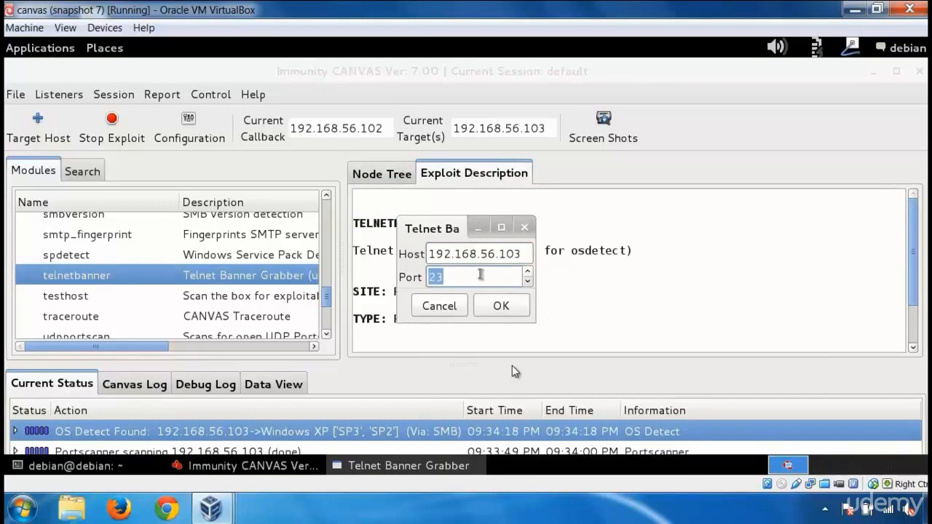
text(8)
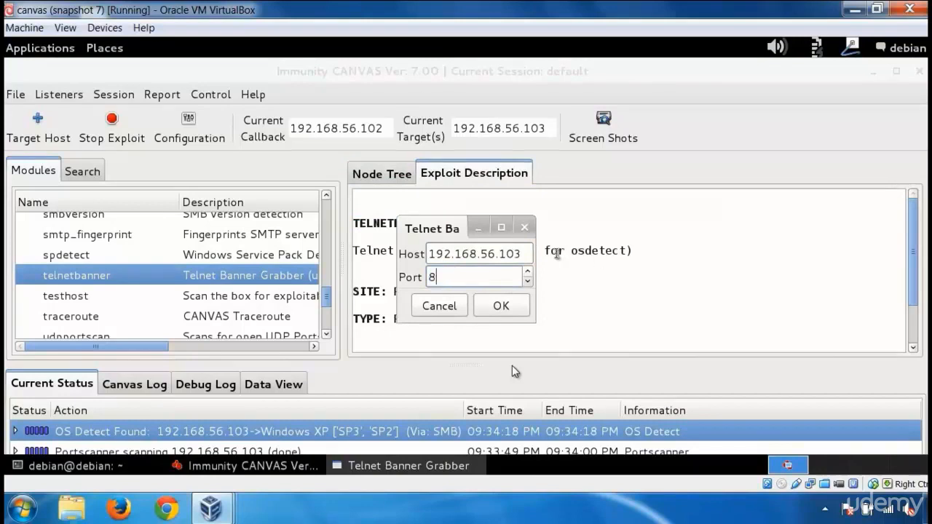
text(000)
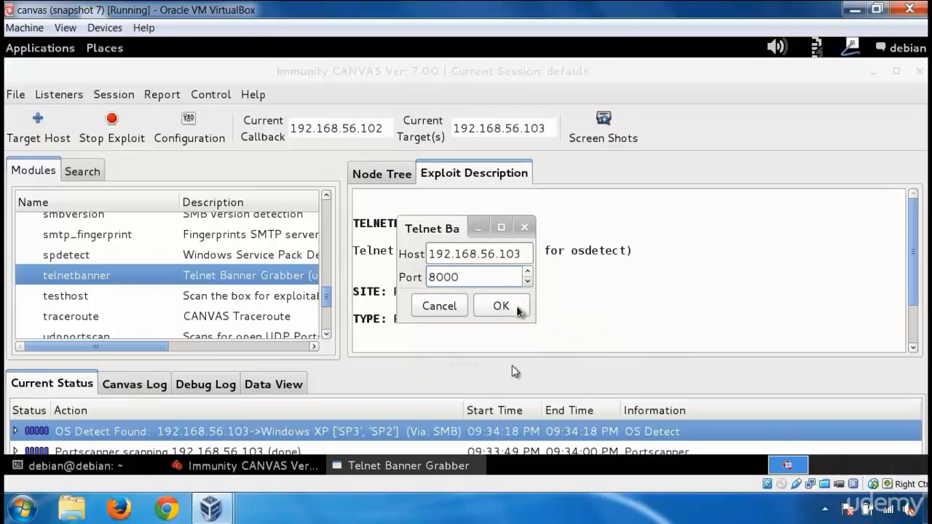
click(501, 305)
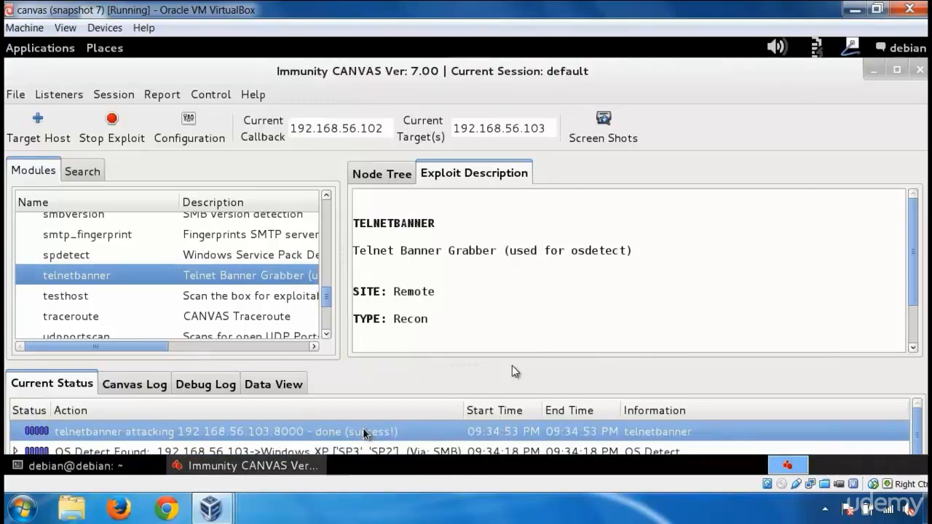
double_click(219, 431)
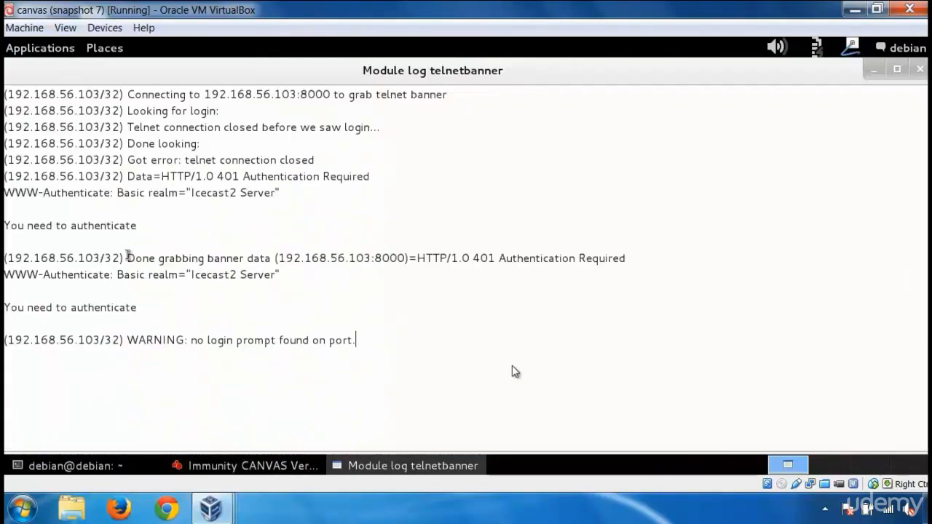
mouse_move(491, 370)
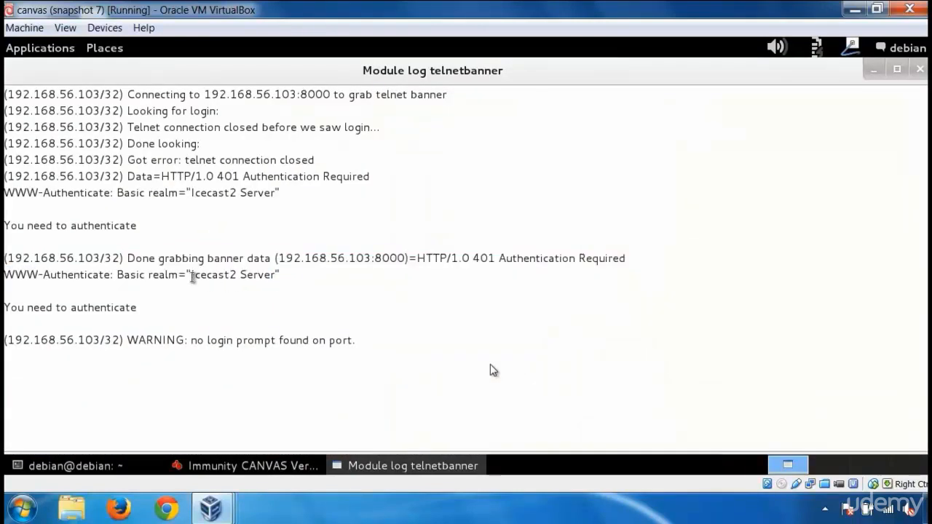
double_click(233, 273)
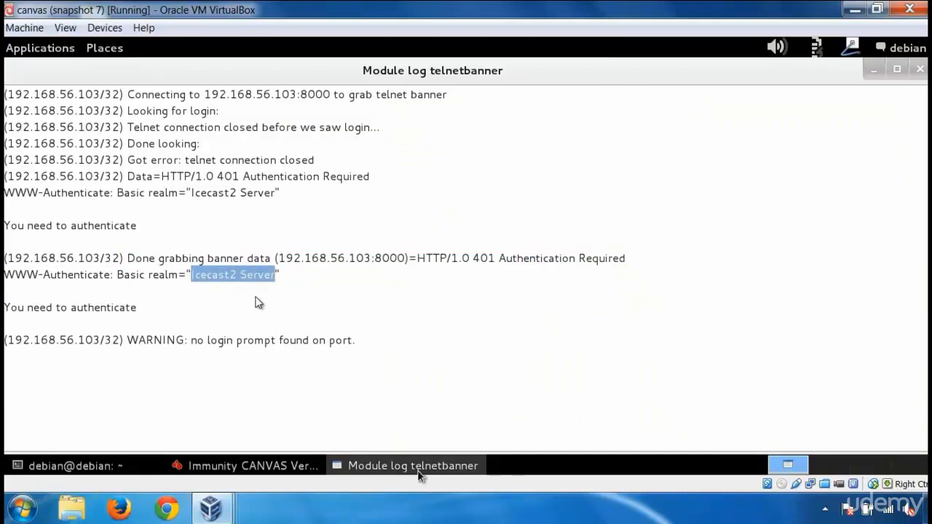
click(253, 466)
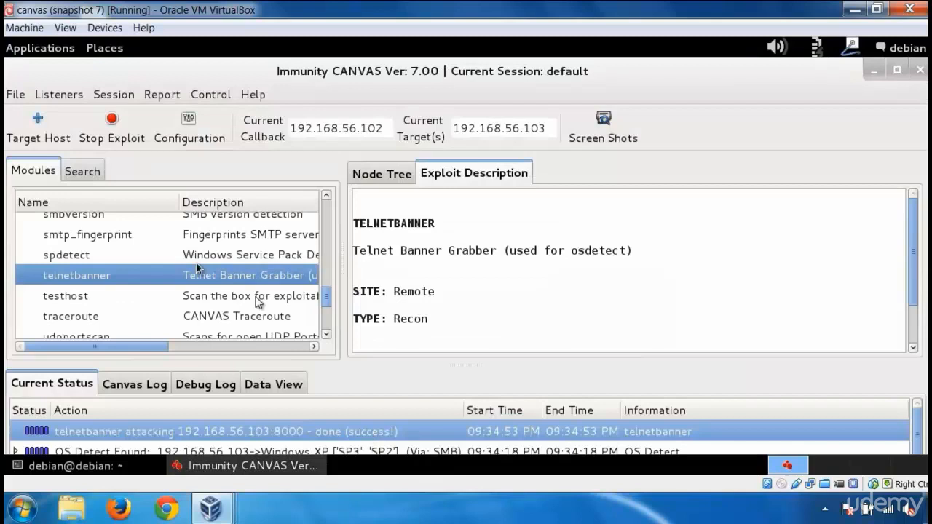
- Pick the icecast exploit under Exploits > Remote > Windows
scroll(up, 3)
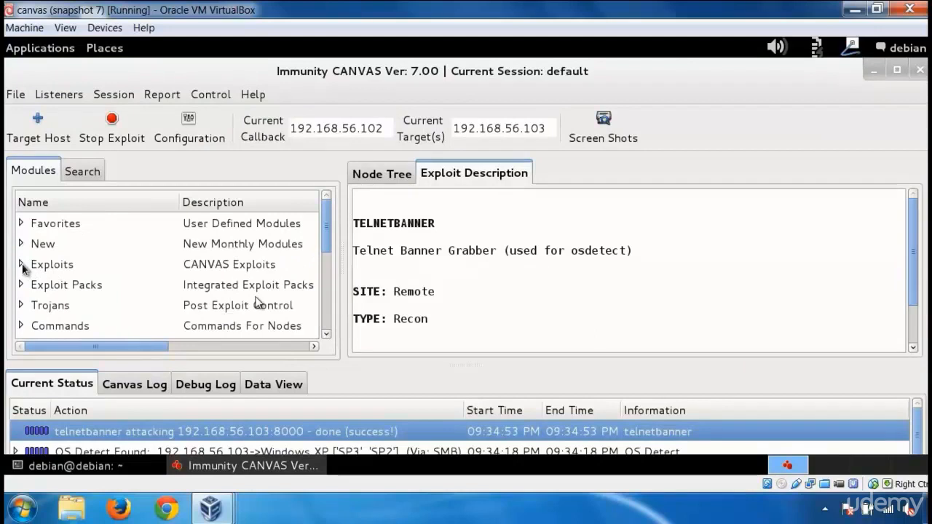
click(22, 265)
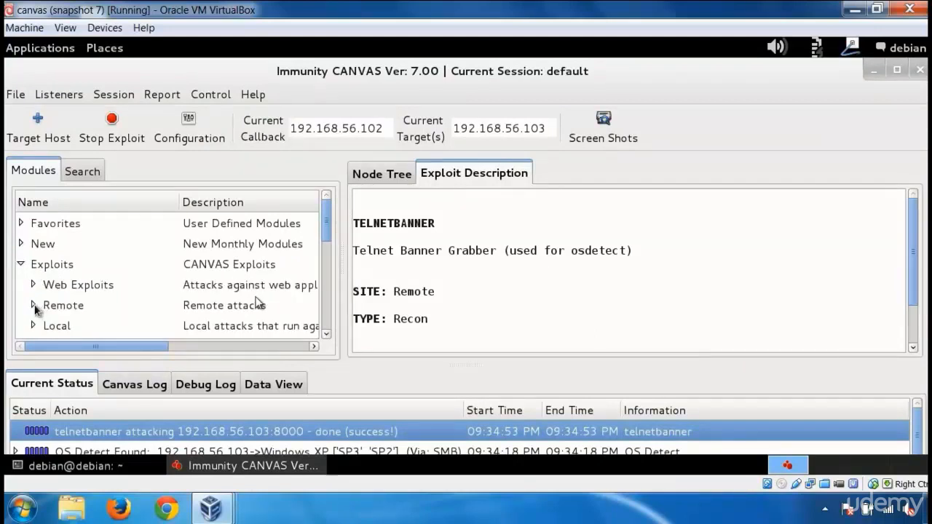
click(34, 305)
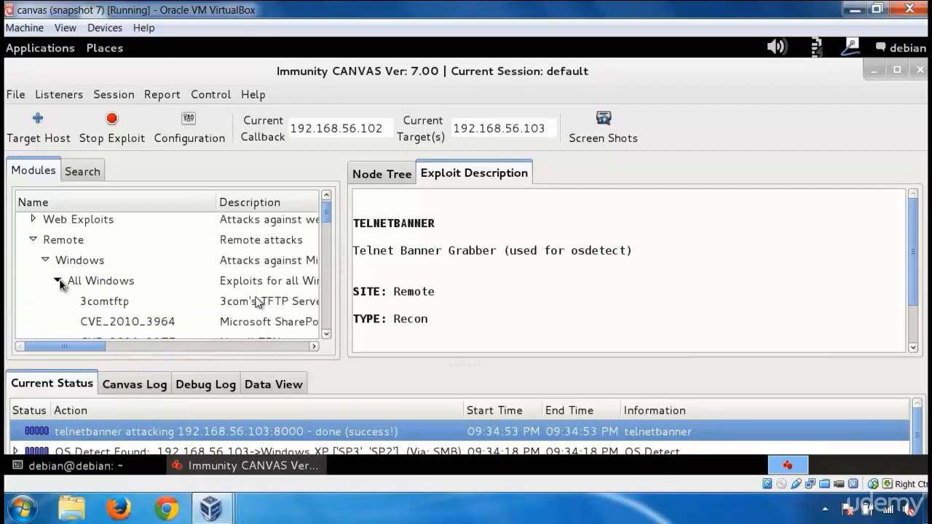
scroll(down, 3)
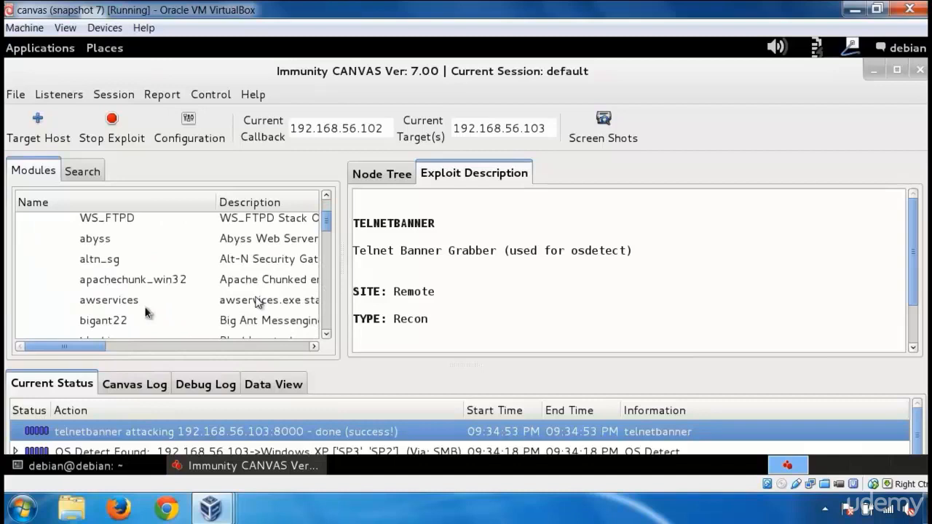
scroll(down, 3)
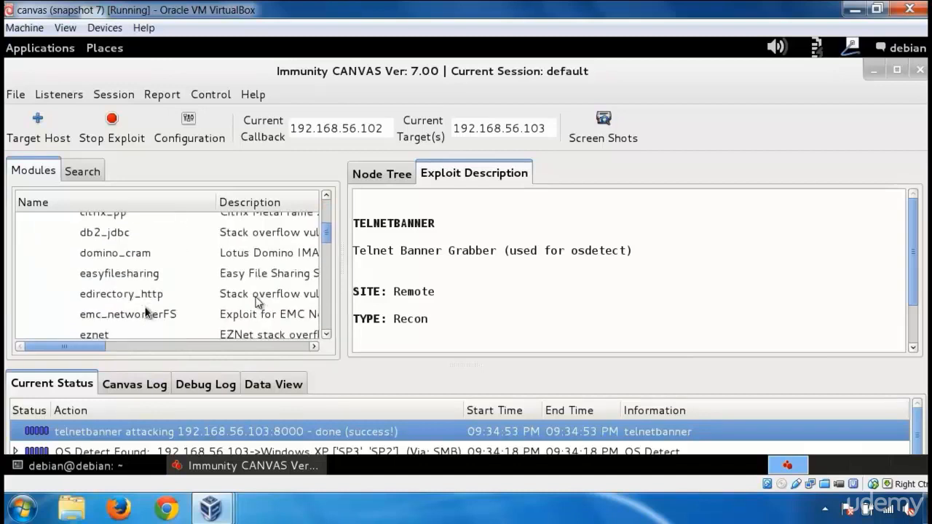
scroll(down, 3)
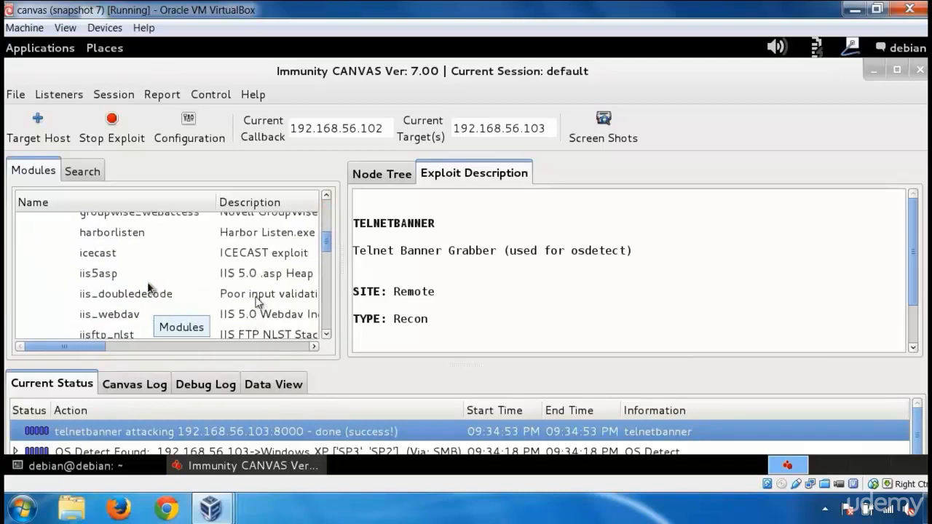
click(98, 253)
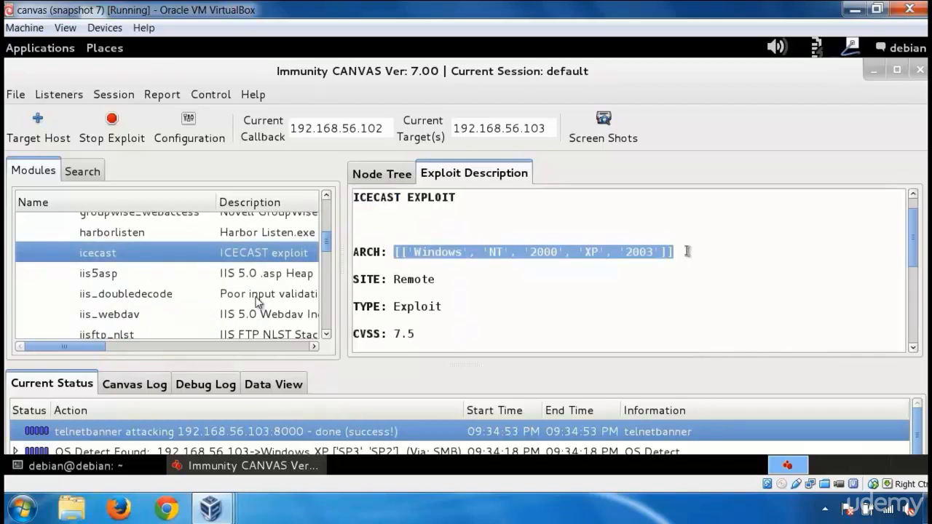
- Read the icecast description (CVE-2004-1561) and return to the Node Tree
scroll(down, 3)
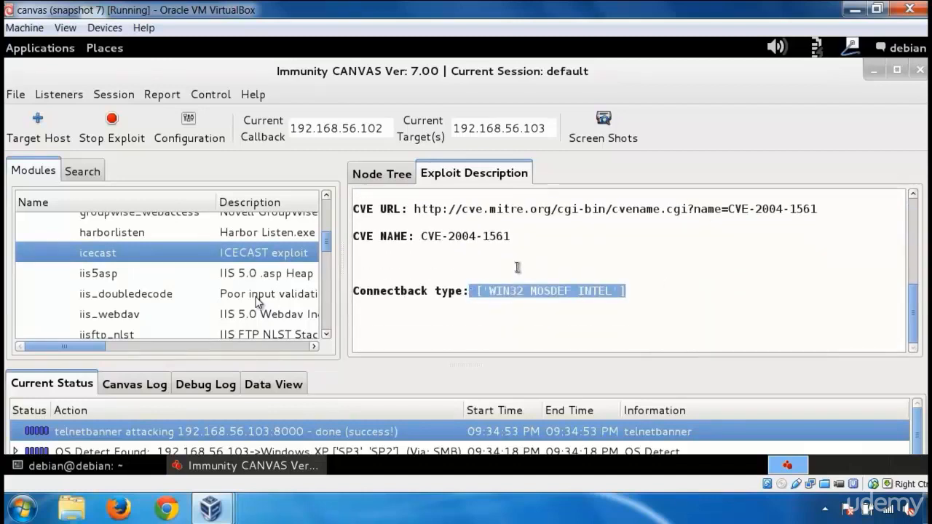
click(381, 173)
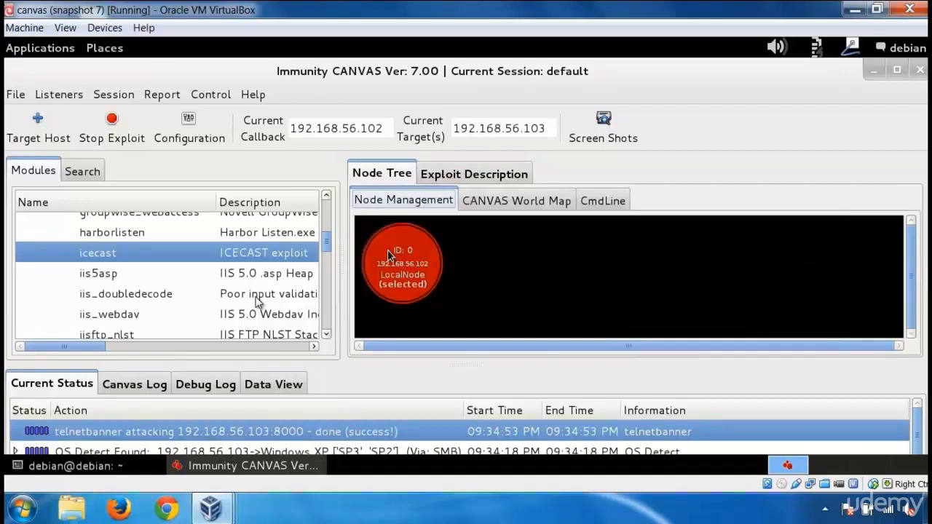
- Run the icecast exploit against 192.168.56.103:8000 and watch the log until a win32 node appears
double_click(96, 253)
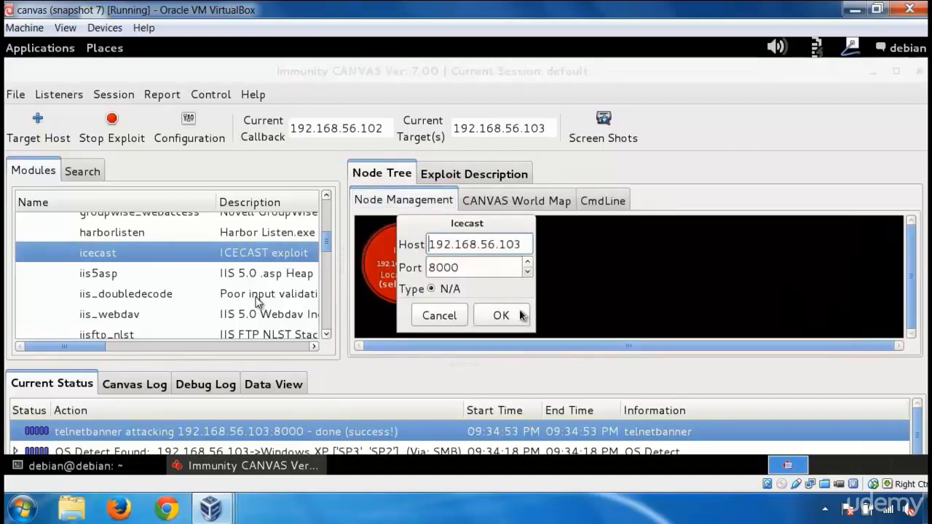
click(501, 315)
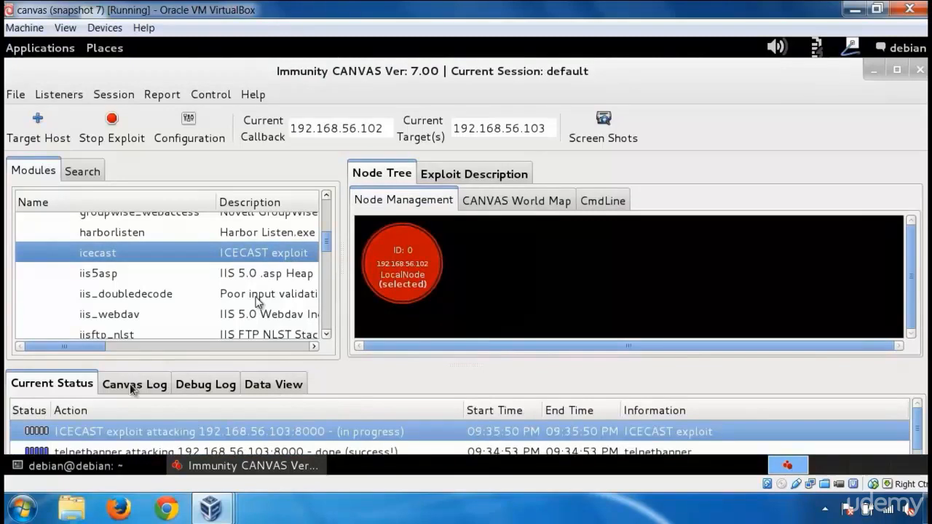
click(133, 385)
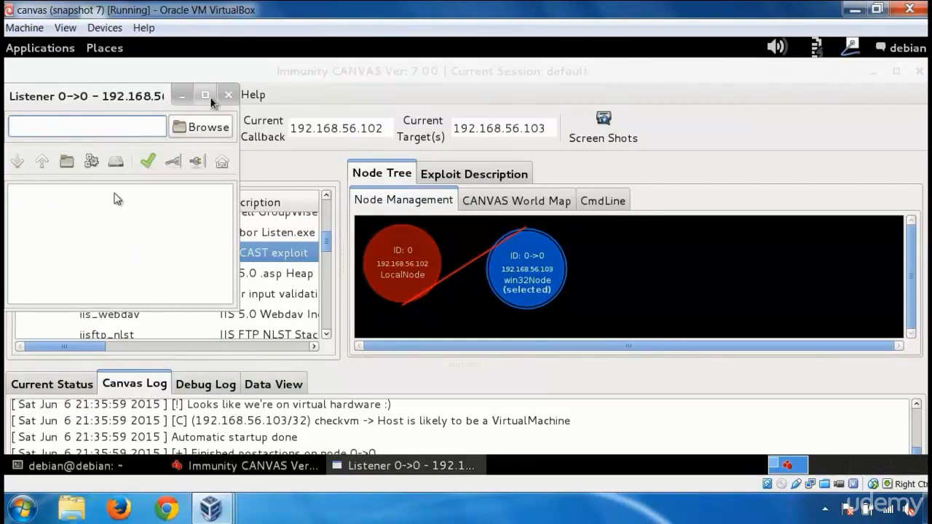
- Browse the compromised node's C:\ drive, revealing WINDOWS, Program Files and pagefile.sys
click(204, 96)
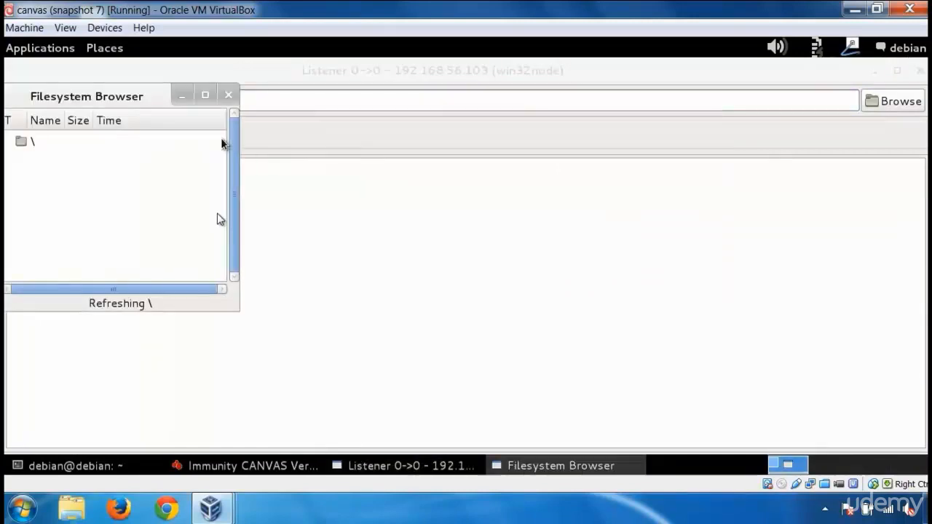
click(32, 141)
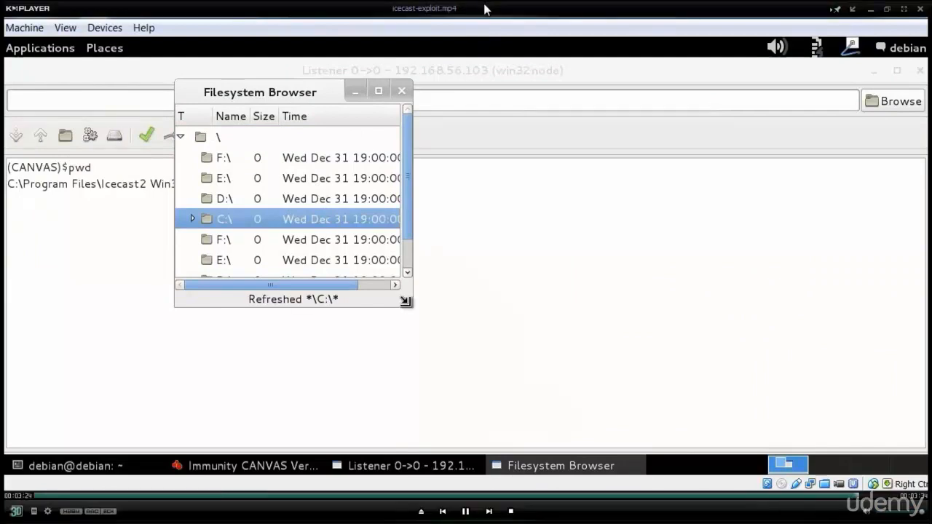
click(193, 219)
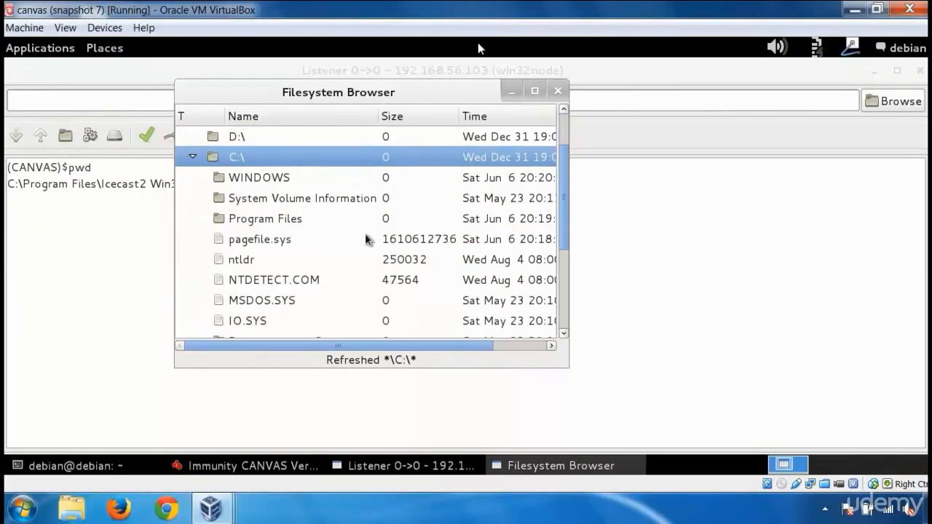
mouse_move(349, 201)
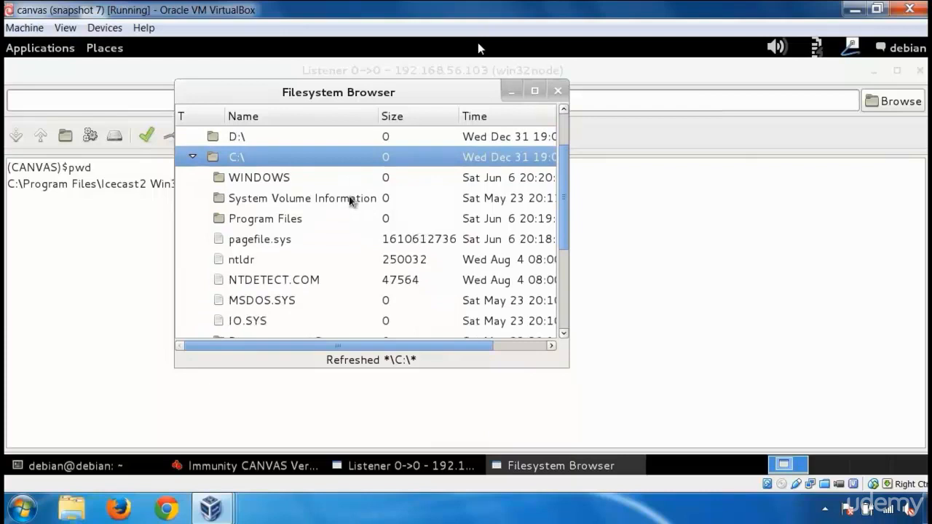